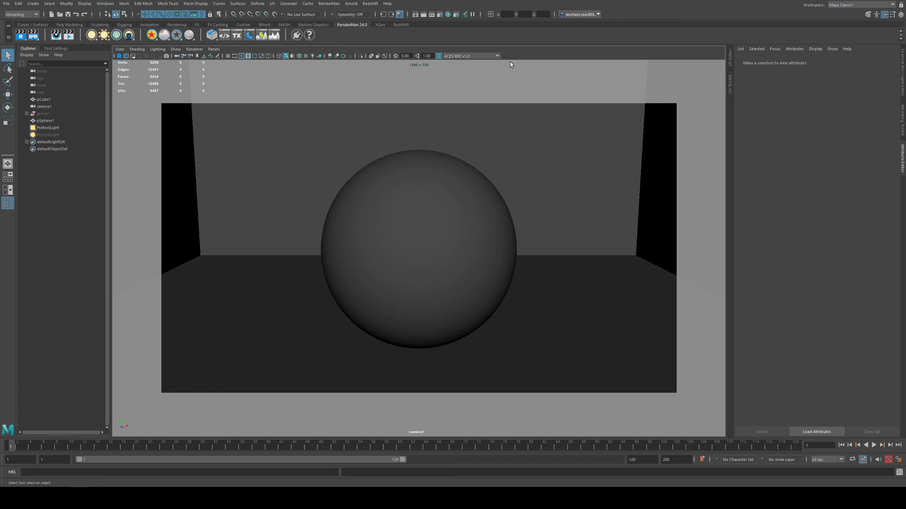
mouse_move(537, 50)
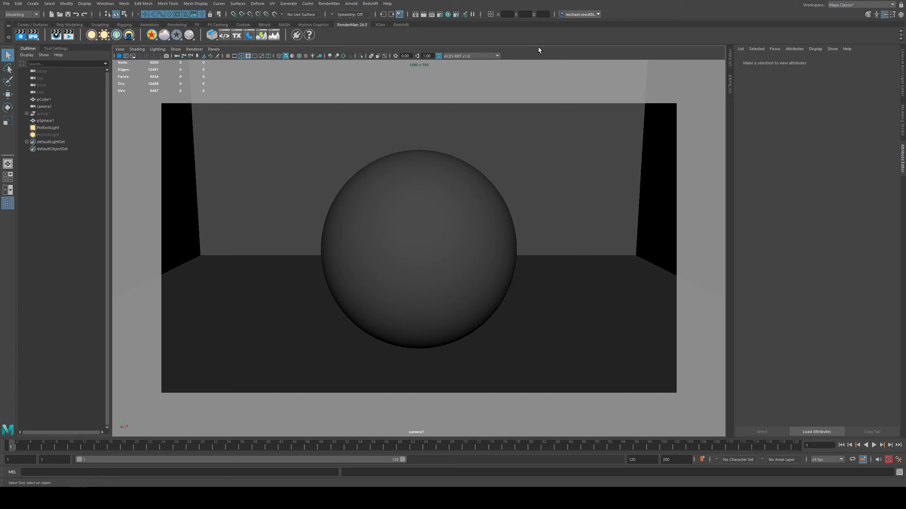
mouse_move(375, 158)
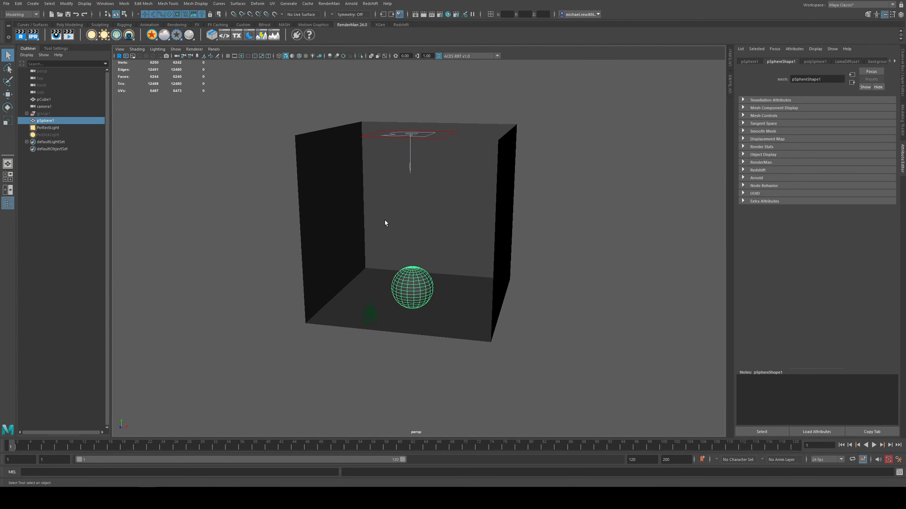
Search 'lama' in the graph and create LamaSurface2 with its LamaSurface2SG shading group
click(48, 128)
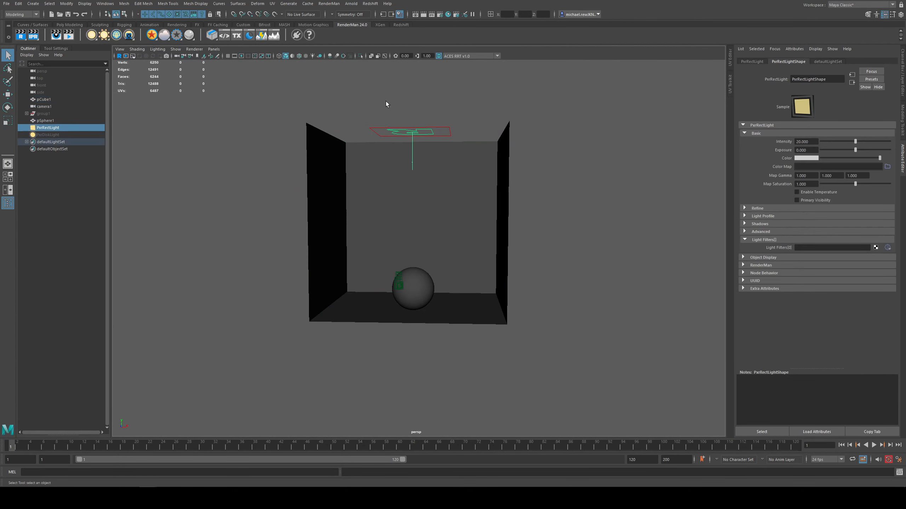
click(42, 106)
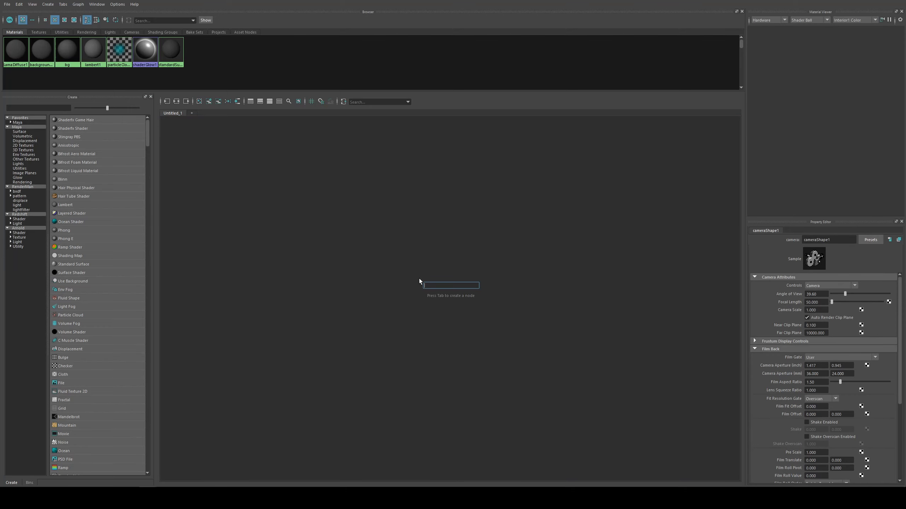
text(lama)
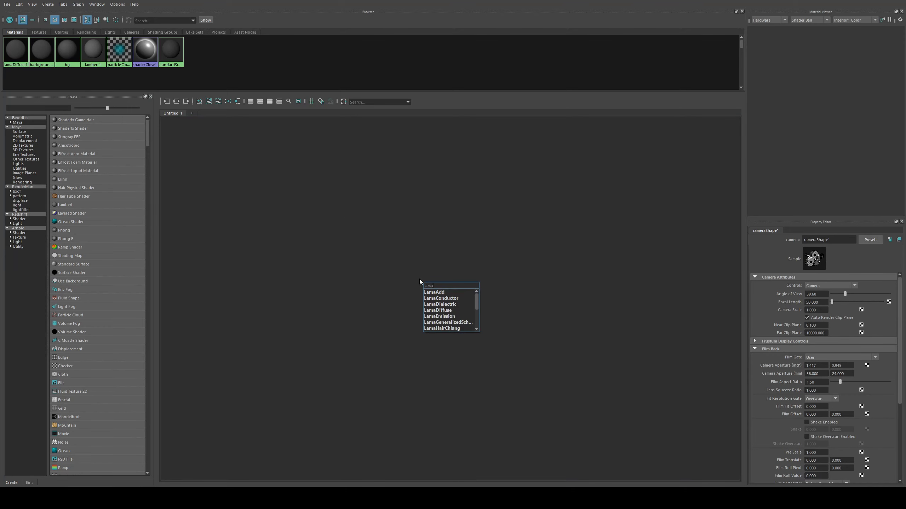
click(443, 305)
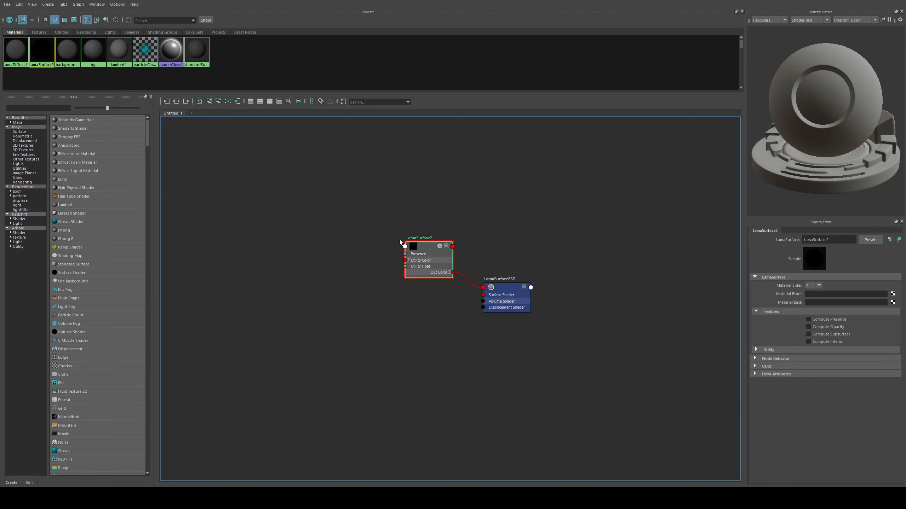
mouse_move(286, 250)
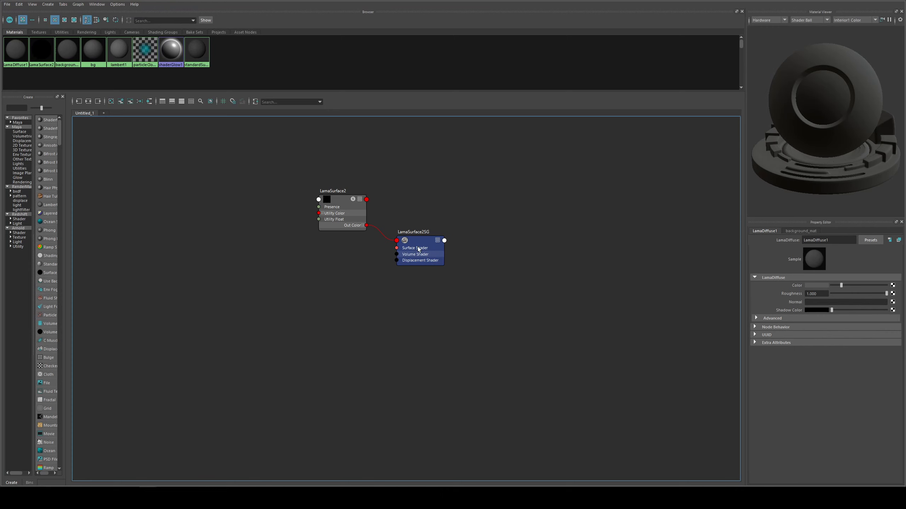
click(420, 241)
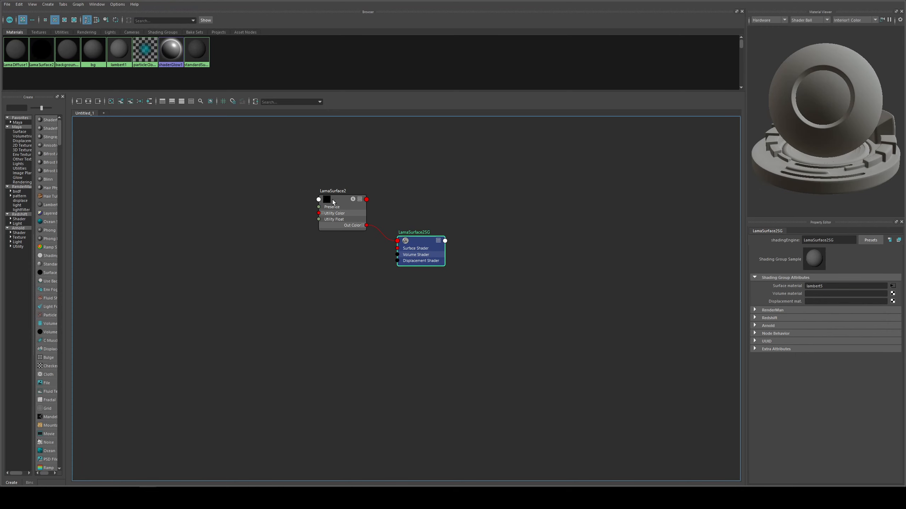
click(341, 214)
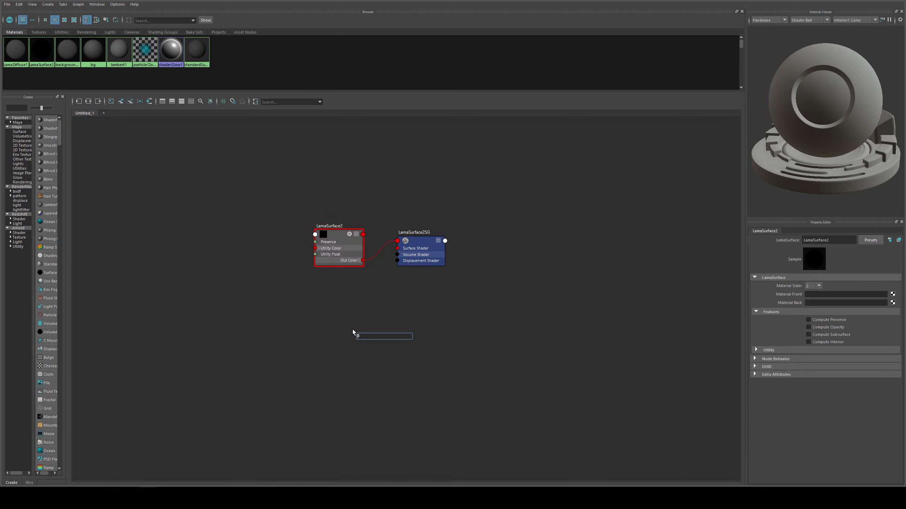
text(pxrsur)
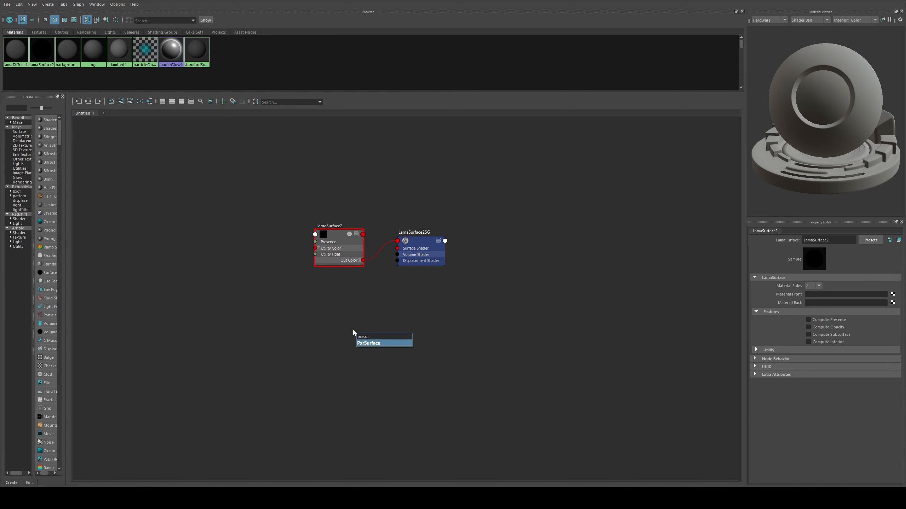
click(369, 344)
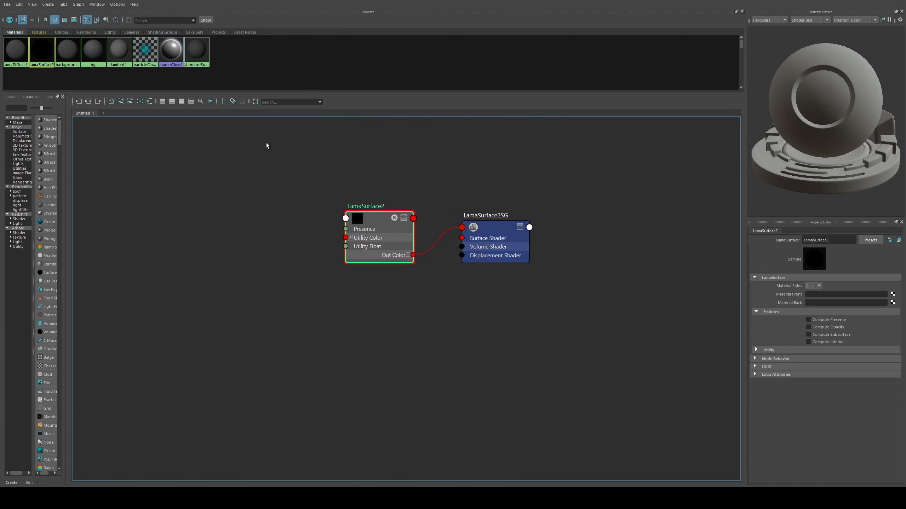
mouse_move(226, 183)
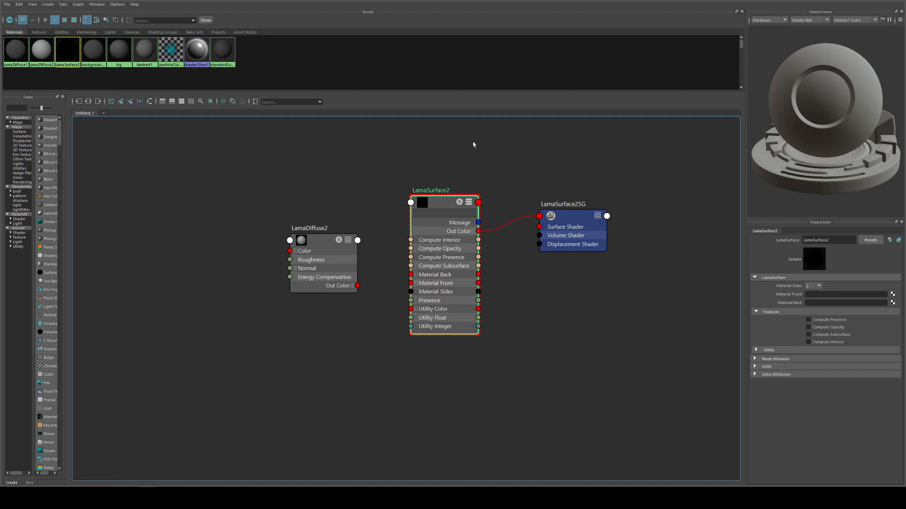
mouse_move(301, 183)
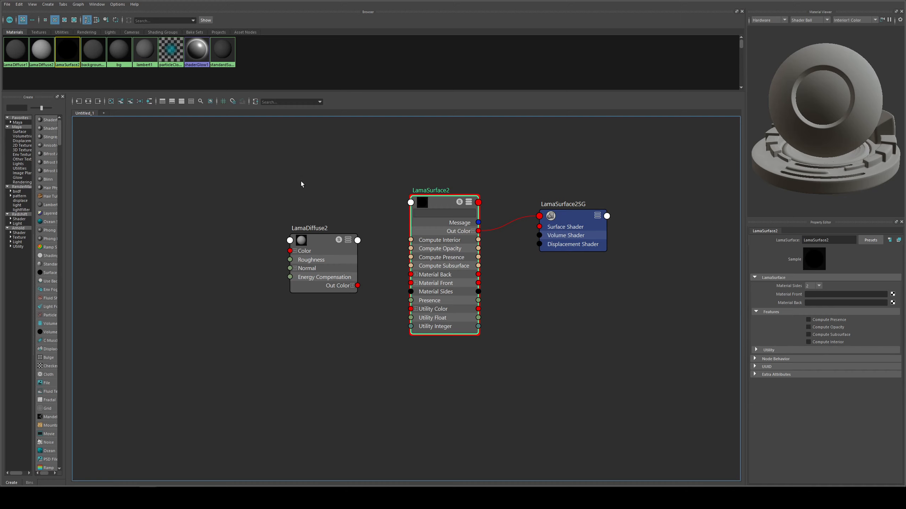
mouse_move(378, 224)
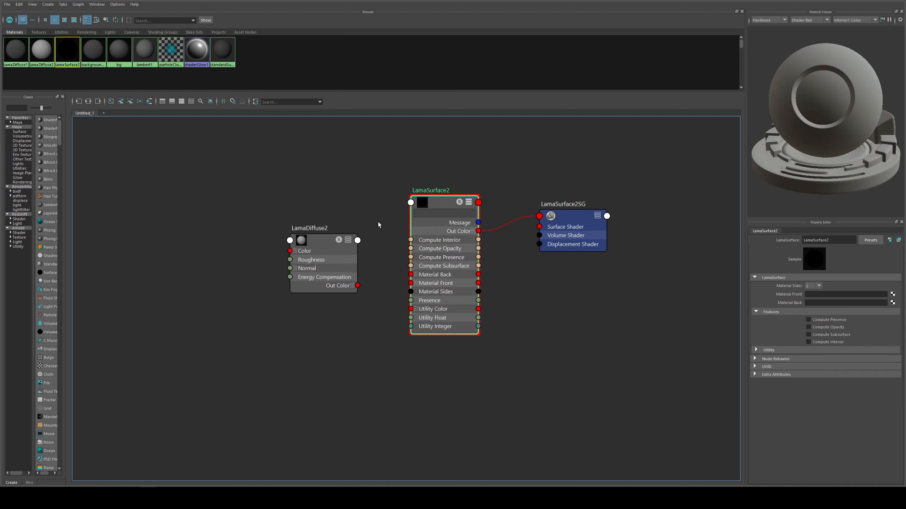
mouse_move(648, 187)
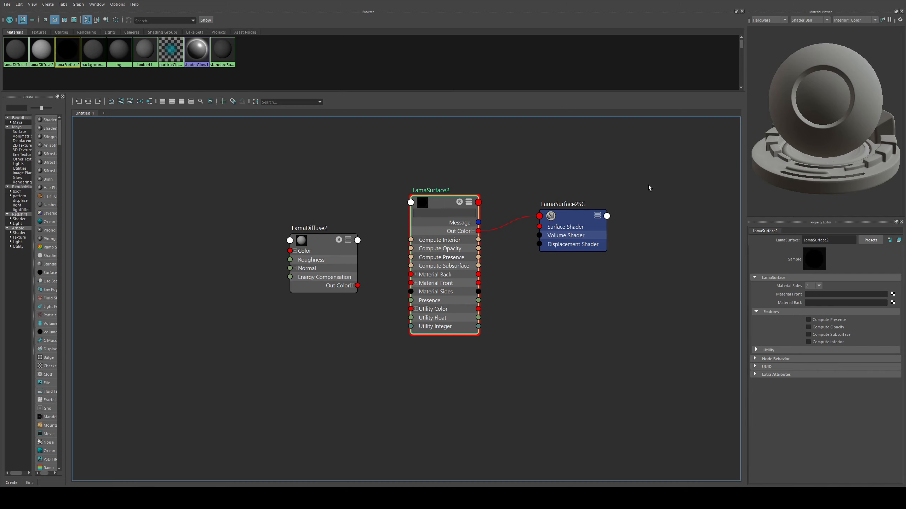
mouse_move(340, 238)
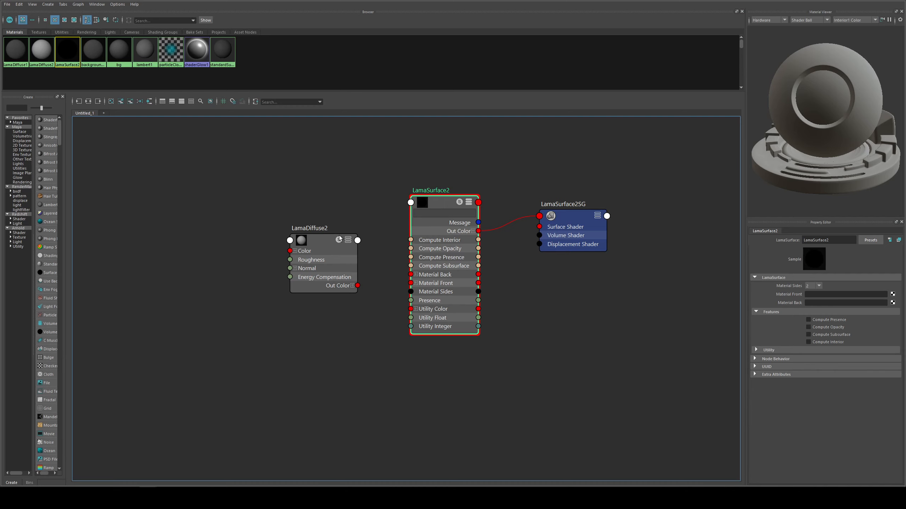
mouse_move(801, 282)
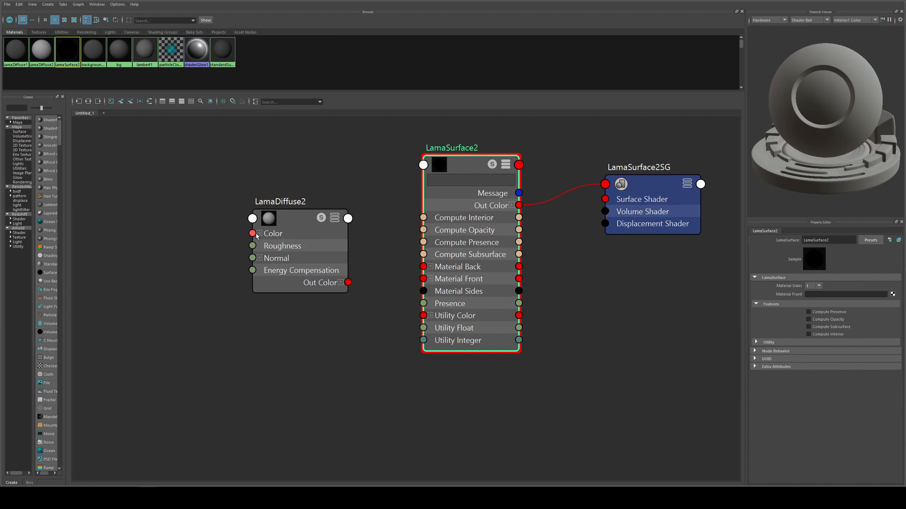
Select the new LamaDiffuse2 node to set its Roughness to 0
click(300, 201)
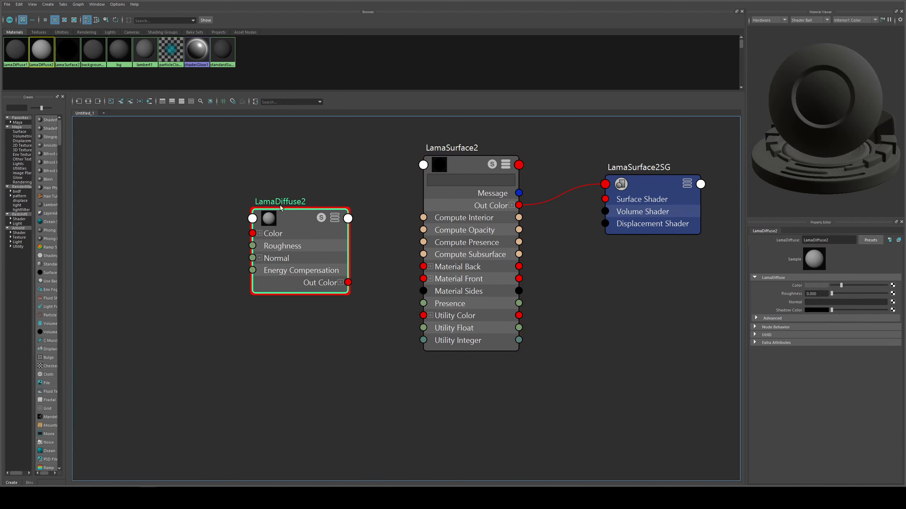
Wire LamaDiffuse2 Out Color into LamaSurface2 Material Front and make the color teal
drag(348, 282, 423, 266)
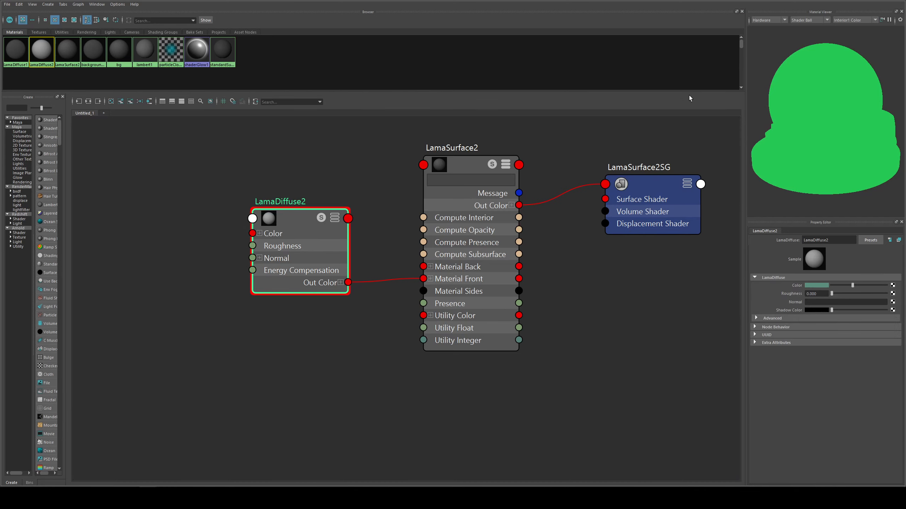
mouse_move(829, 12)
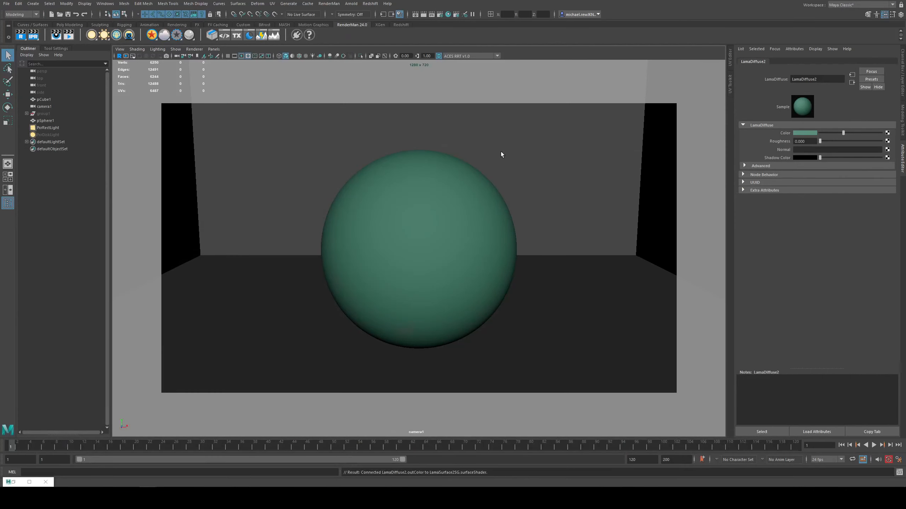
mouse_move(369, 224)
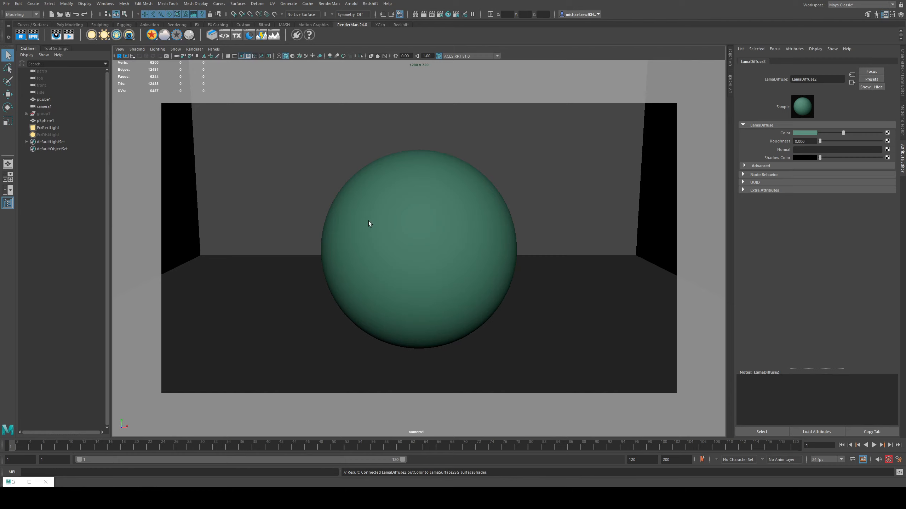
mouse_move(409, 312)
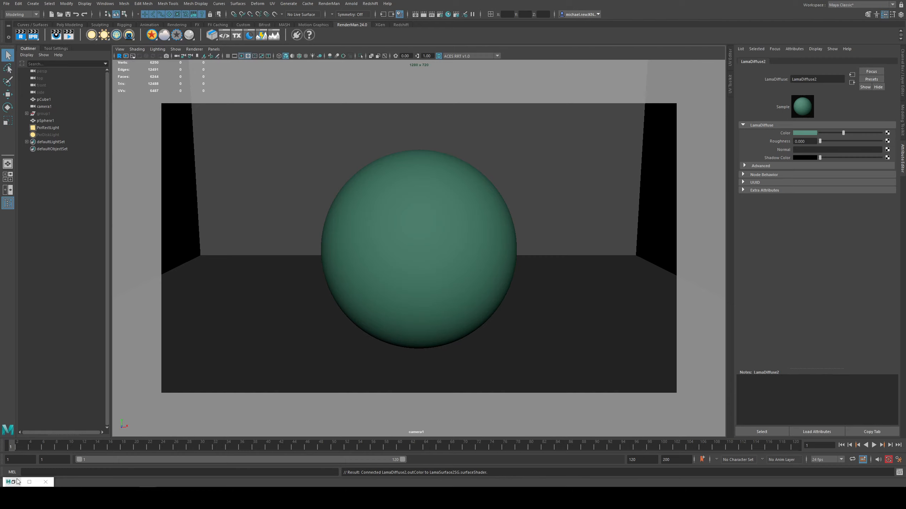
mouse_move(458, 155)
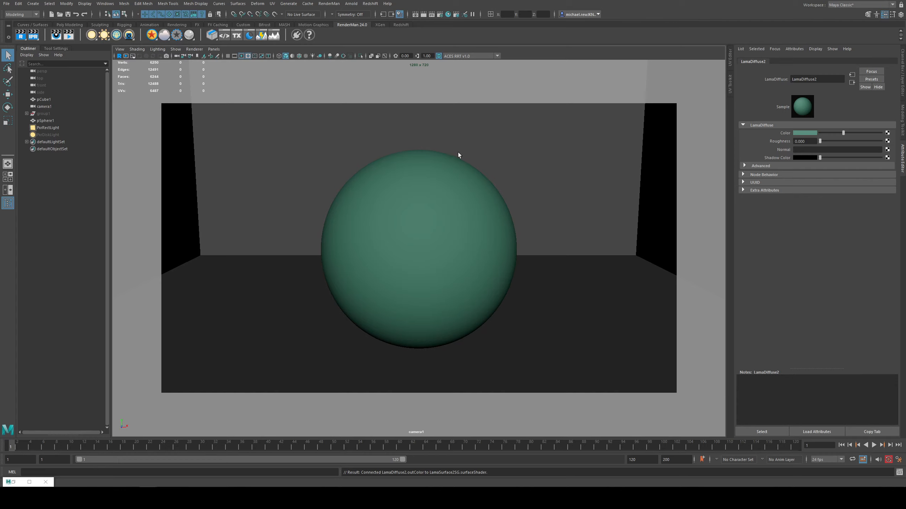
mouse_move(184, 295)
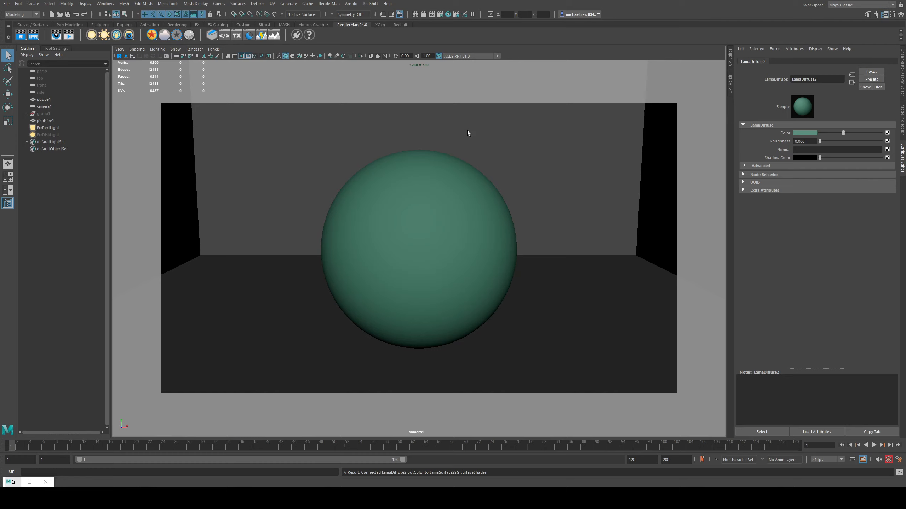
mouse_move(12, 483)
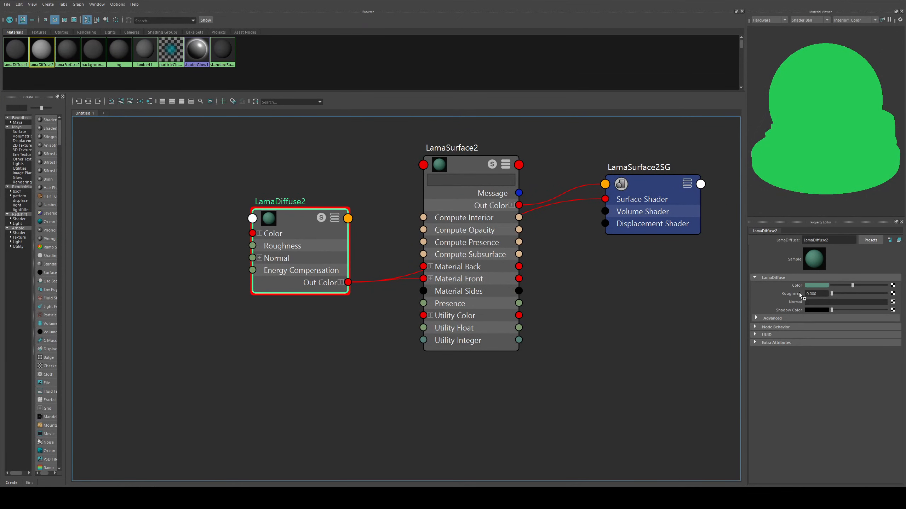
mouse_move(732, 293)
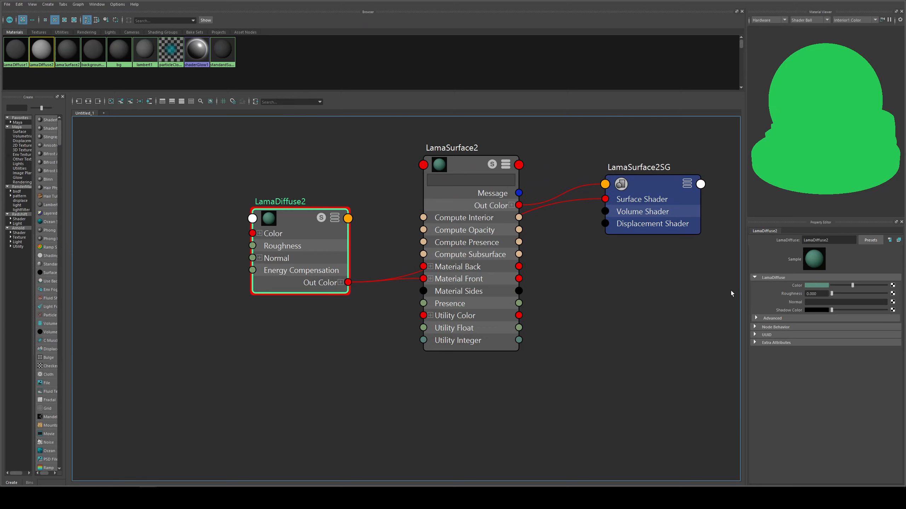
mouse_move(309, 222)
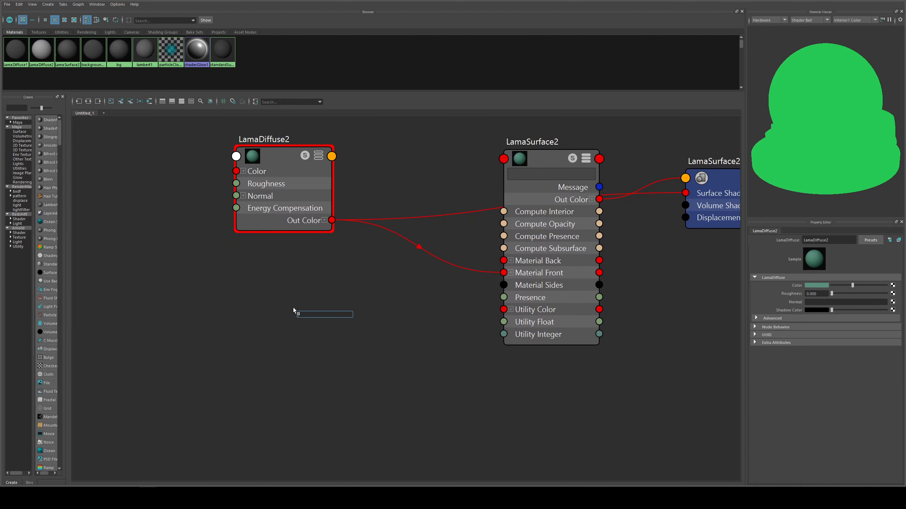
Create LamaDielectric1 feeding LamaSurface2 Material Front, with Fresnel Mode set to Scientific
text(lama)
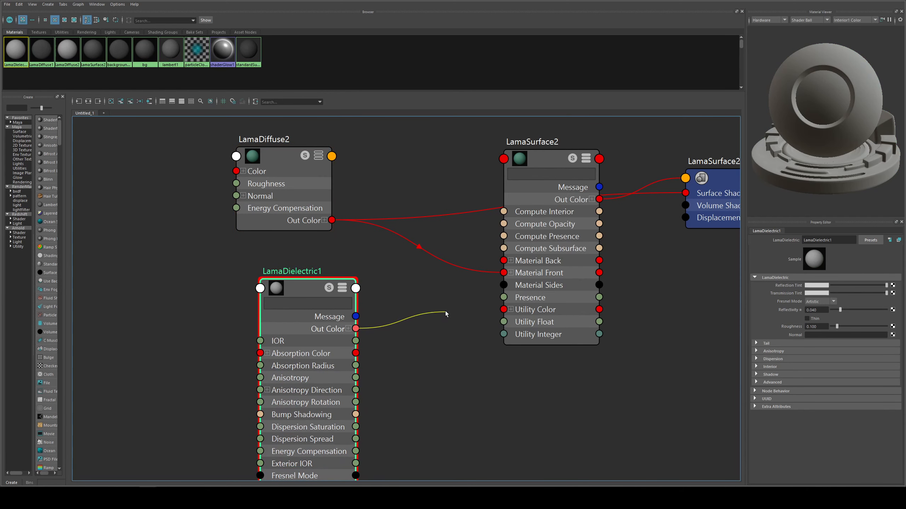
drag(355, 329, 506, 272)
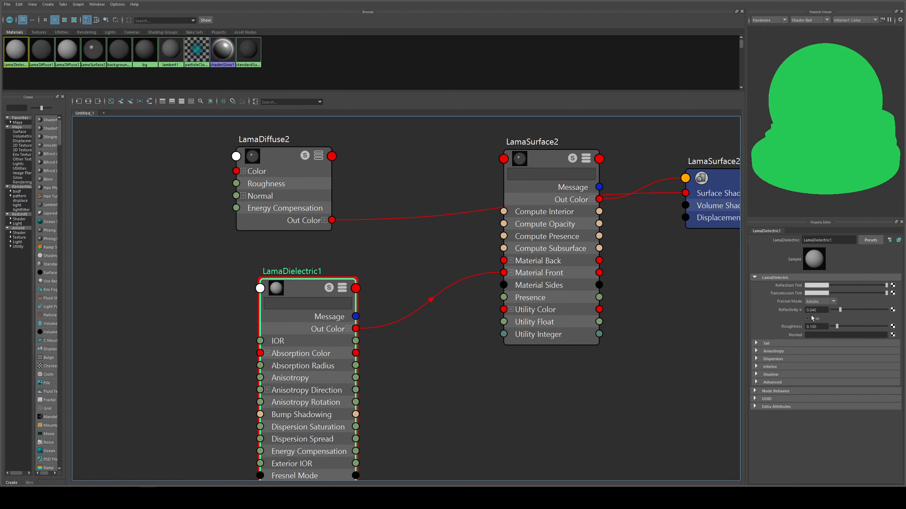
mouse_move(807, 318)
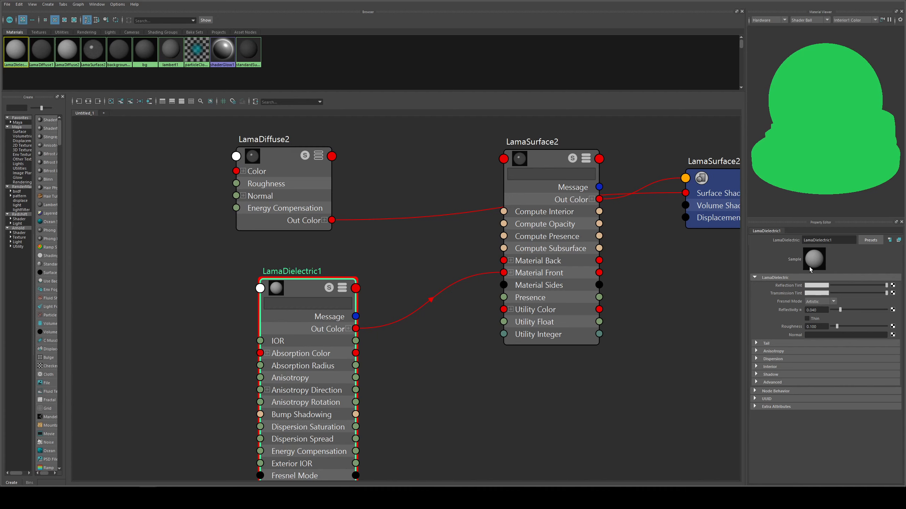
mouse_move(796, 276)
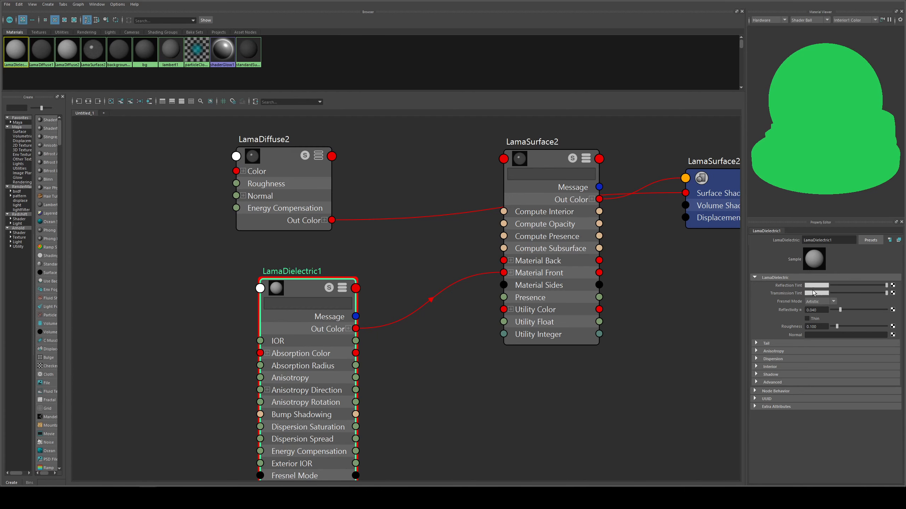
click(819, 301)
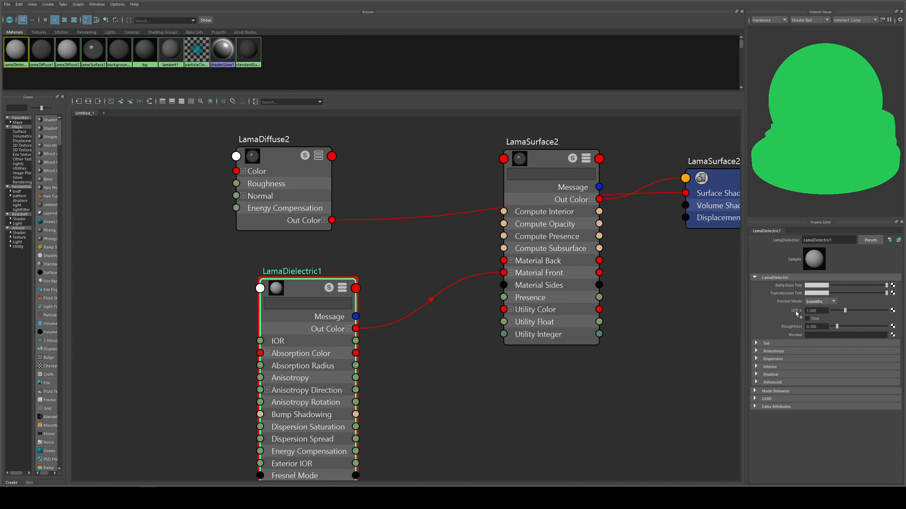
click(816, 311)
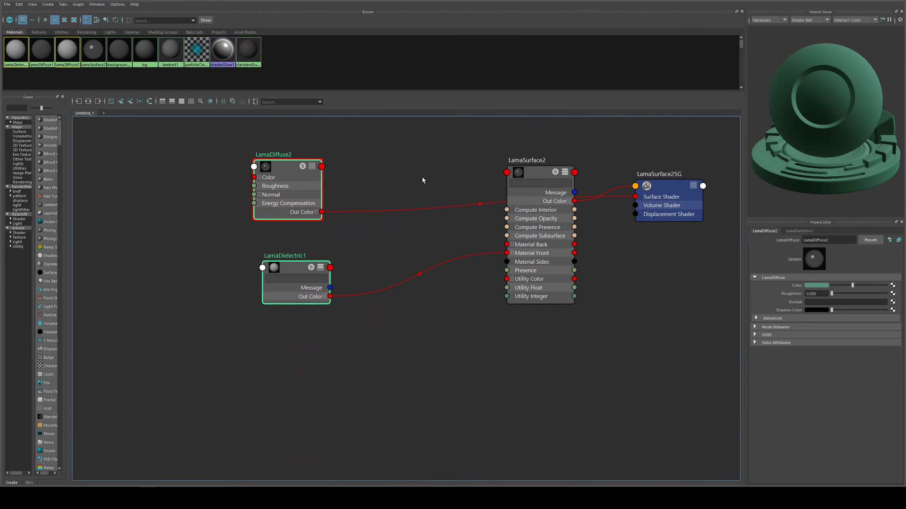
Create LamaAdd1 summing LamaDiffuse2 and LamaDielectric1, and plug it into Material Front
text(lama)
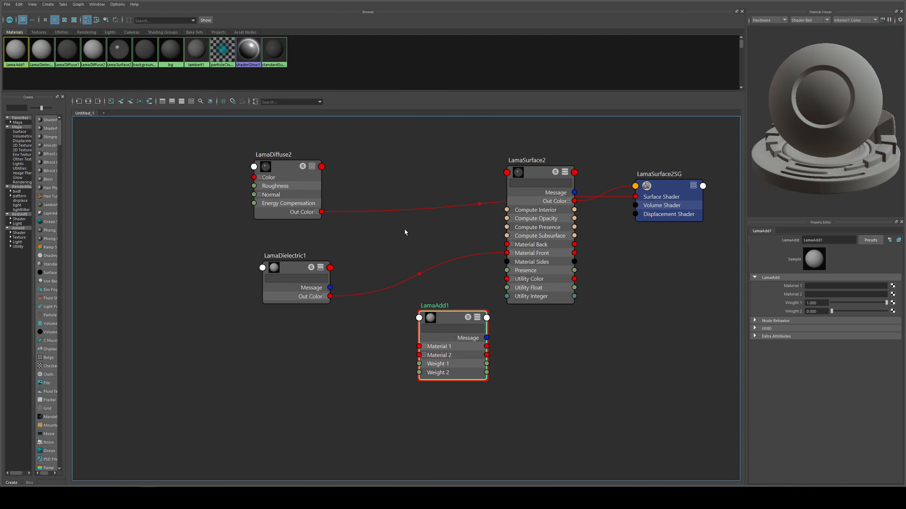
drag(321, 212, 422, 346)
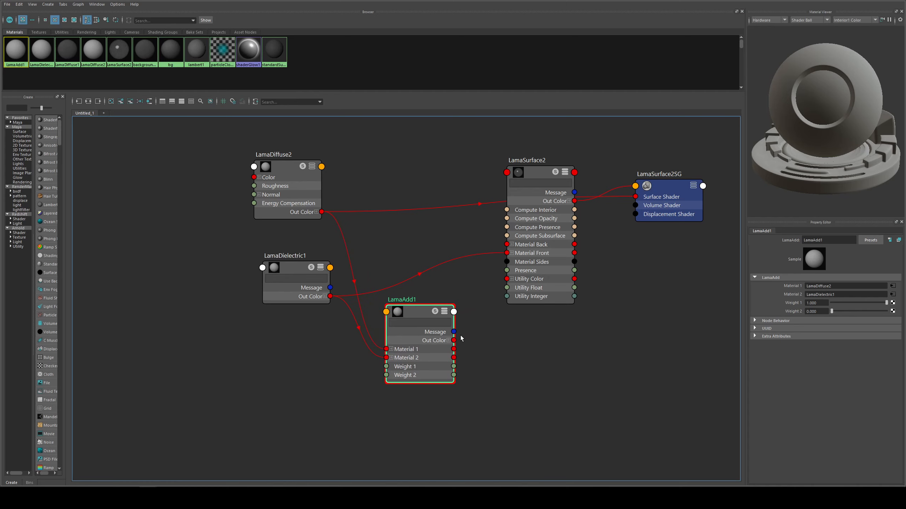
drag(454, 341, 507, 252)
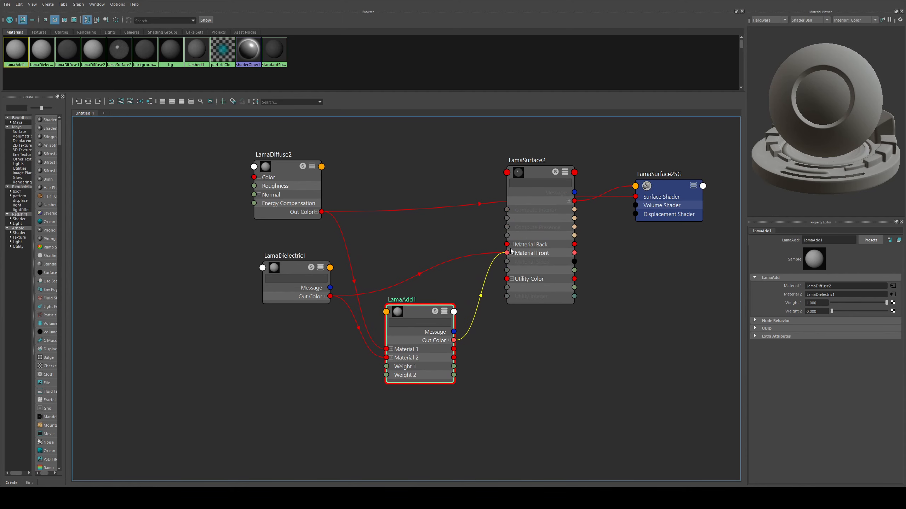
click(285, 154)
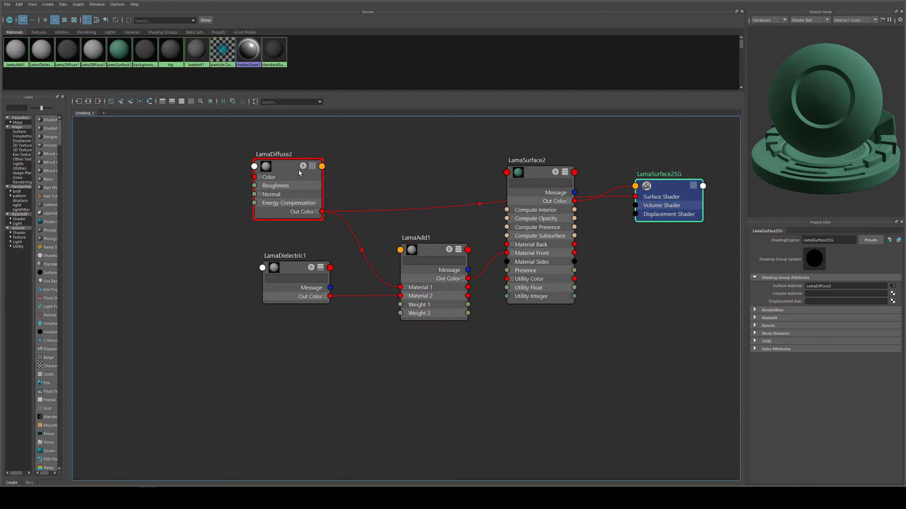
click(287, 166)
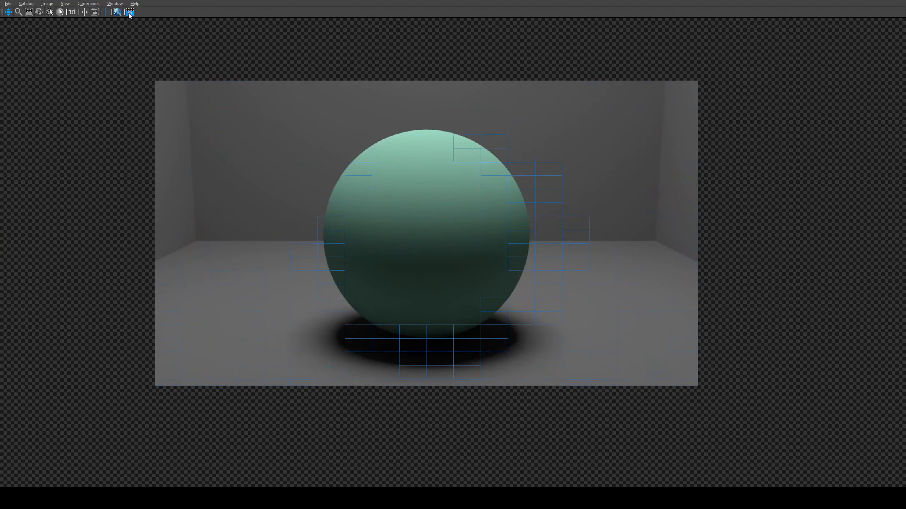
Render the glossy teal sphere in the Render View
click(129, 12)
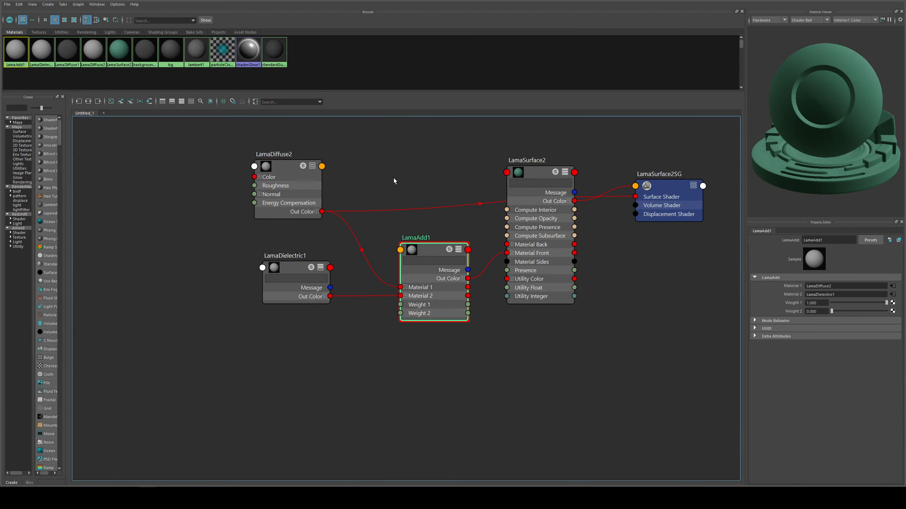
mouse_move(798, 316)
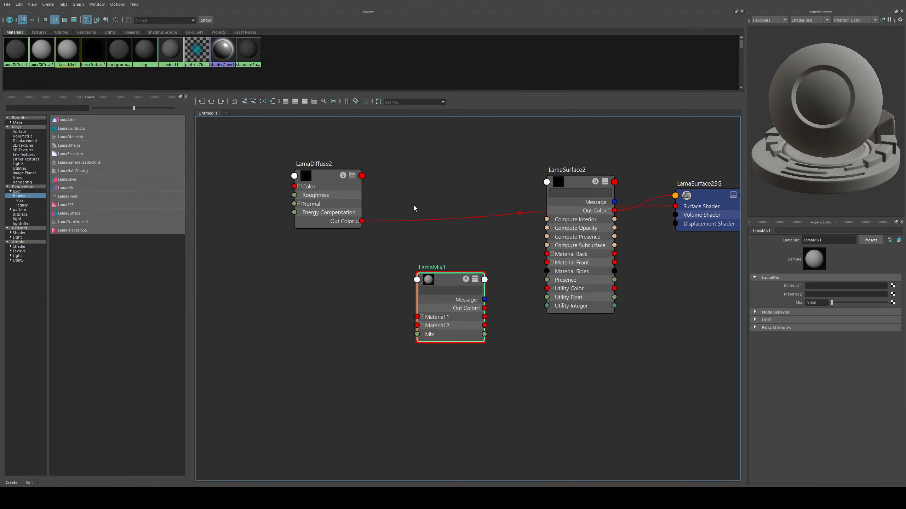
mouse_move(370, 227)
text(l)
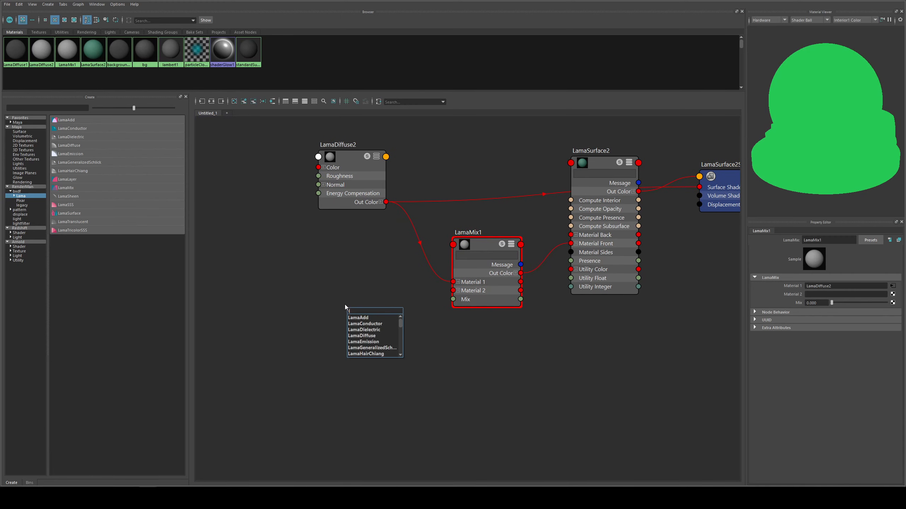
Add a second LamaDiffuse node and a PxrVoronoise pattern node for the LamaMix1 blend
click(362, 335)
text(vo)
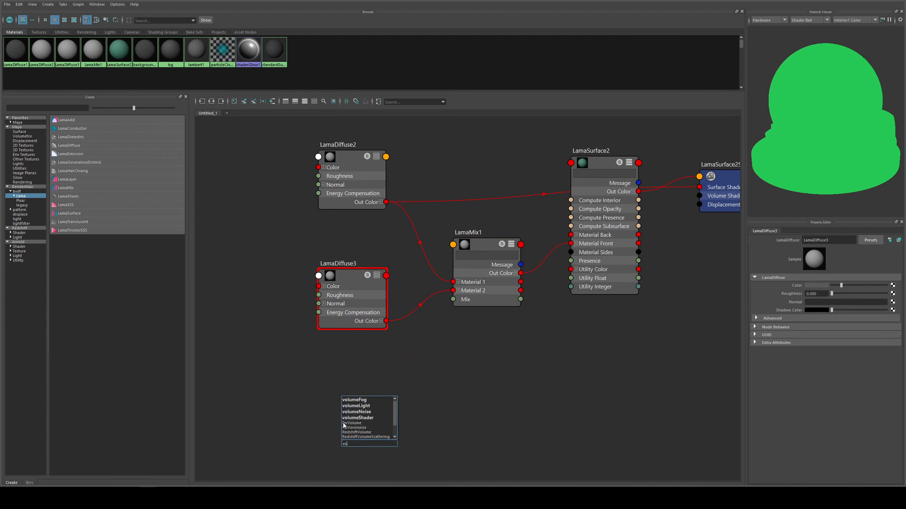
click(358, 427)
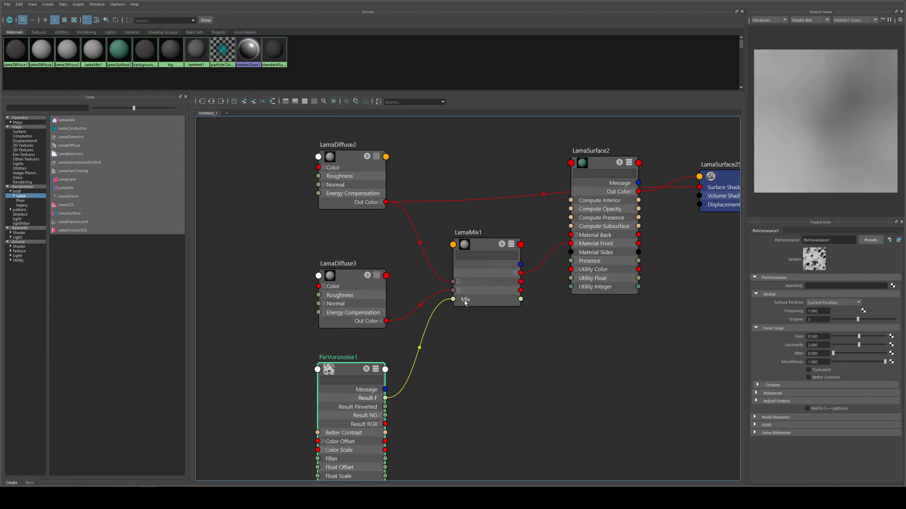
click(485, 245)
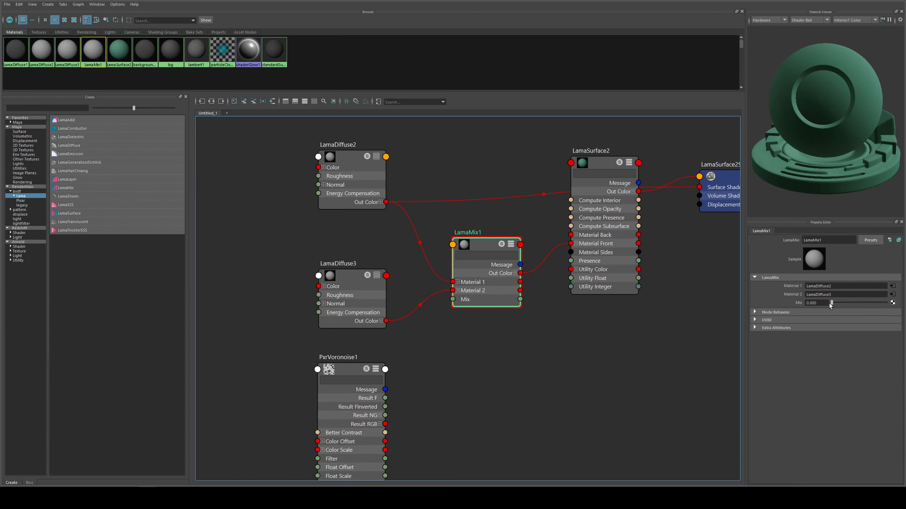
Test LamaMix1 Mix values (full, half, three quarters), then connect Voronoise Result F to Mix
drag(831, 302, 892, 303)
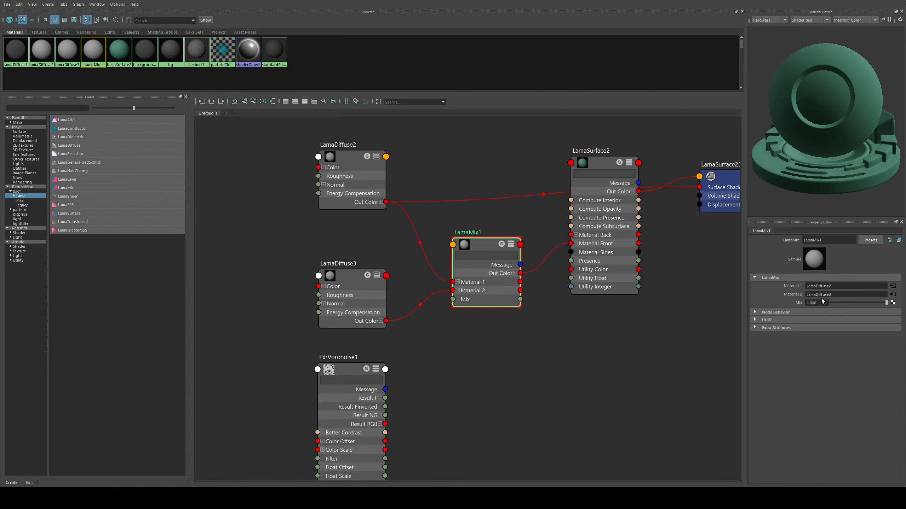
mouse_move(820, 303)
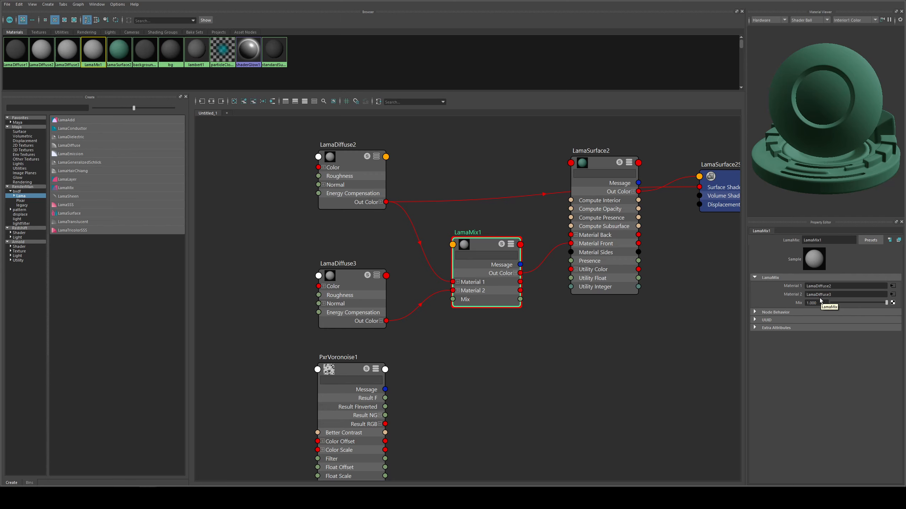
mouse_move(838, 303)
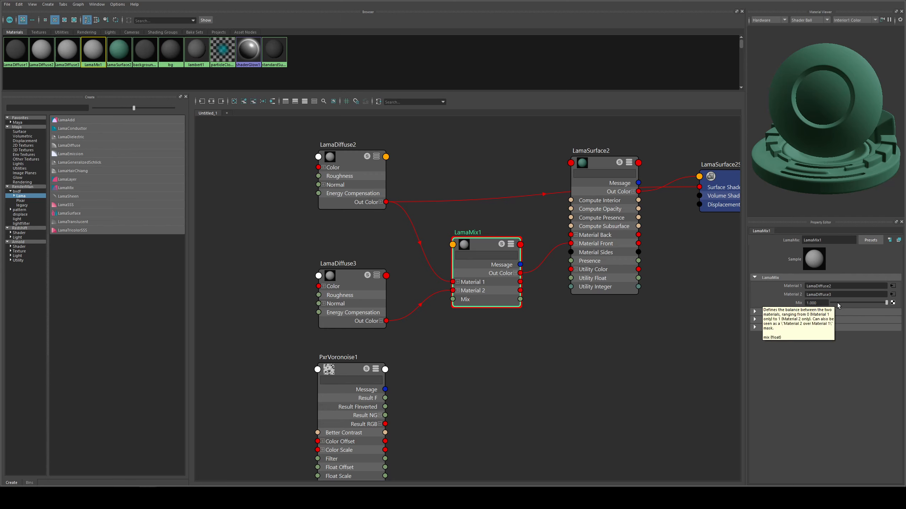
drag(892, 303, 858, 303)
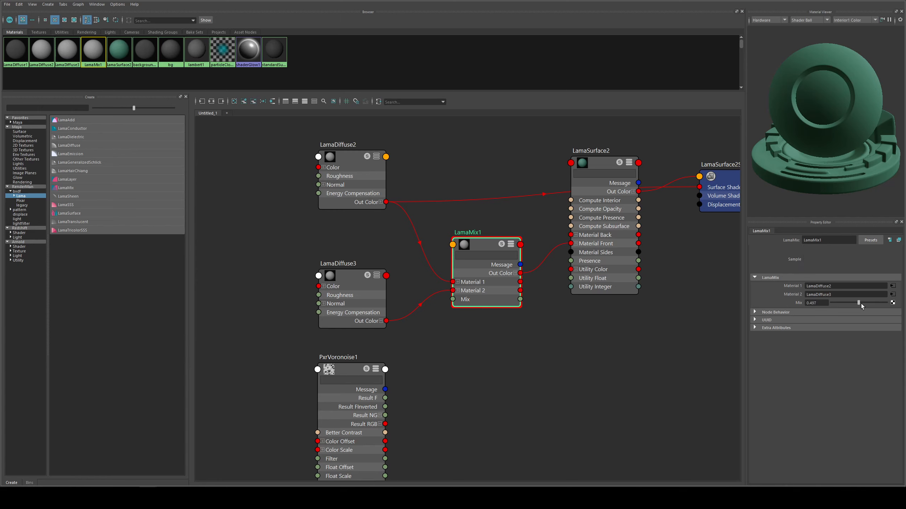
drag(858, 303, 861, 303)
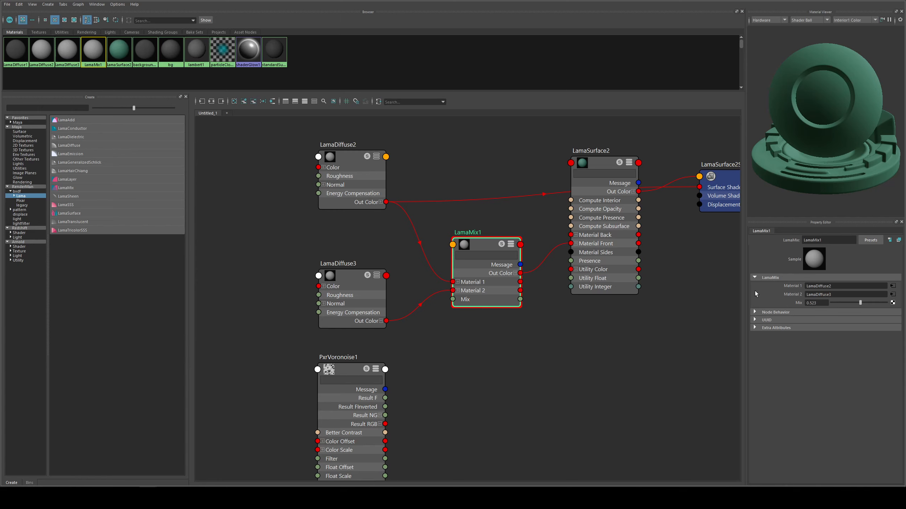
drag(860, 302, 877, 303)
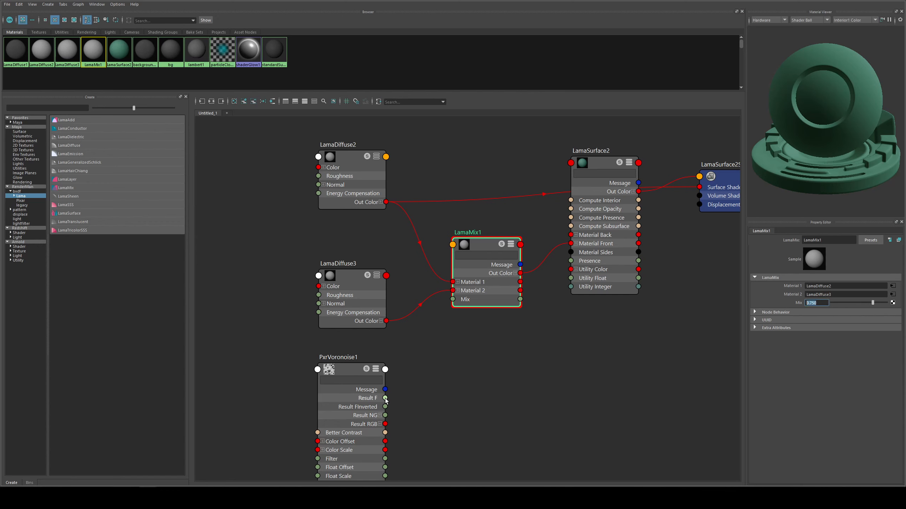
drag(385, 398, 455, 299)
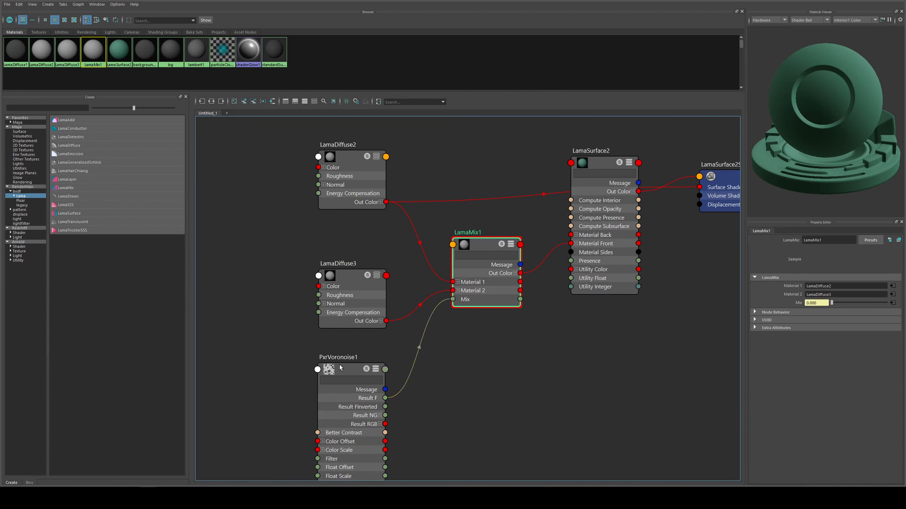
Inspect the pink LamaDiffuse3 attributes, then bring up the graph's node search
click(338, 263)
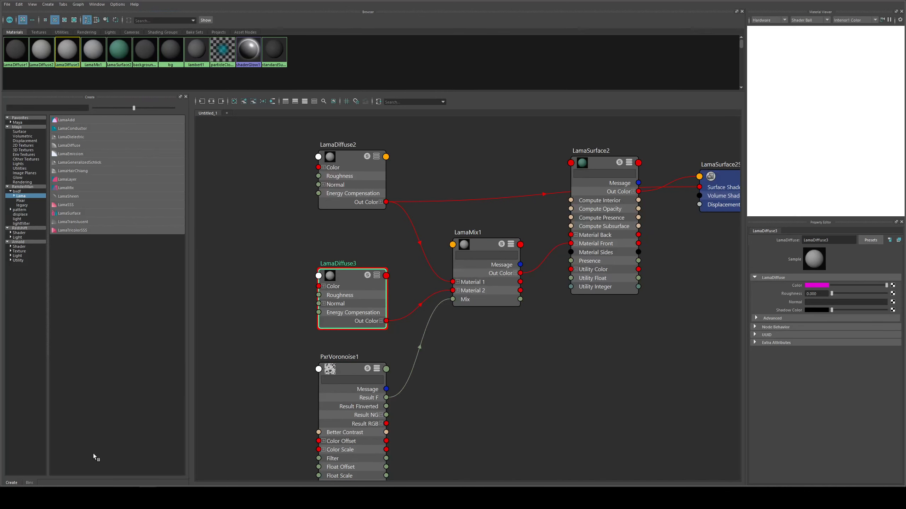
click(353, 369)
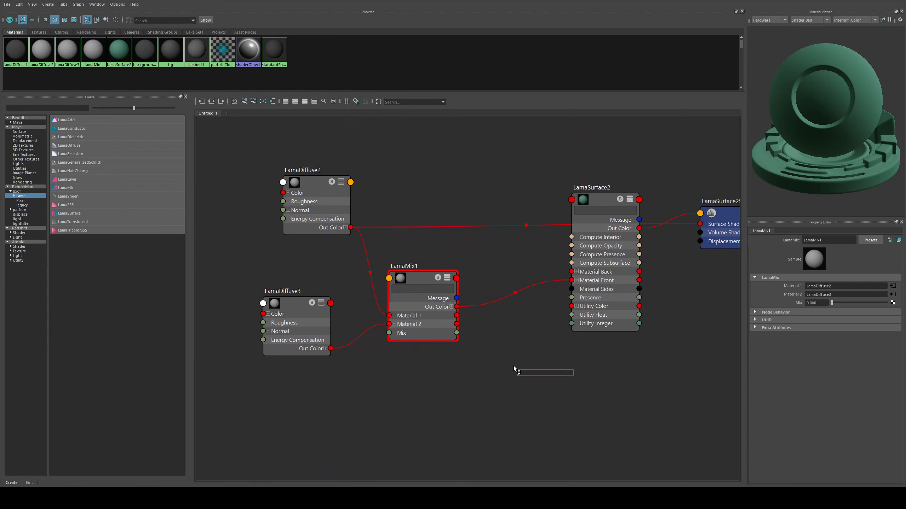
Create LamaAdd1 summing LamaMix1 and LamaDielectric1 into Material Front, with Weight 2 at 1
text(add)
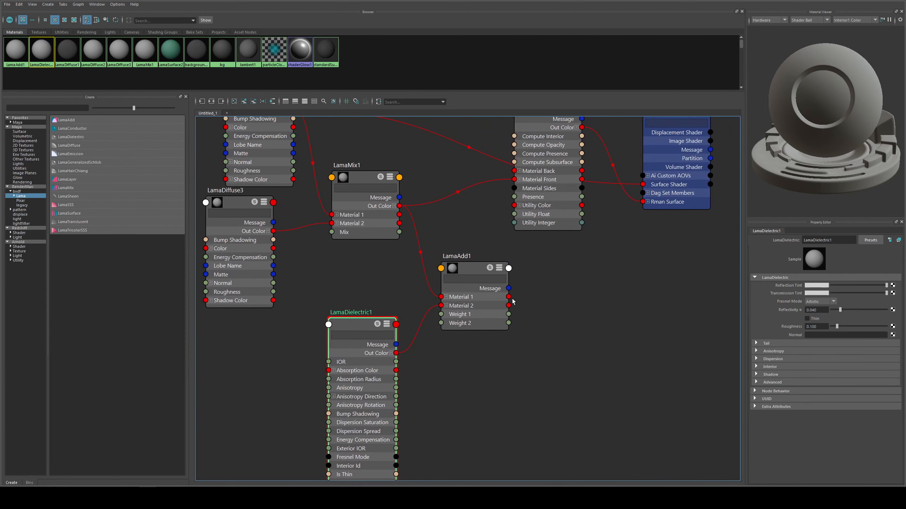
click(474, 257)
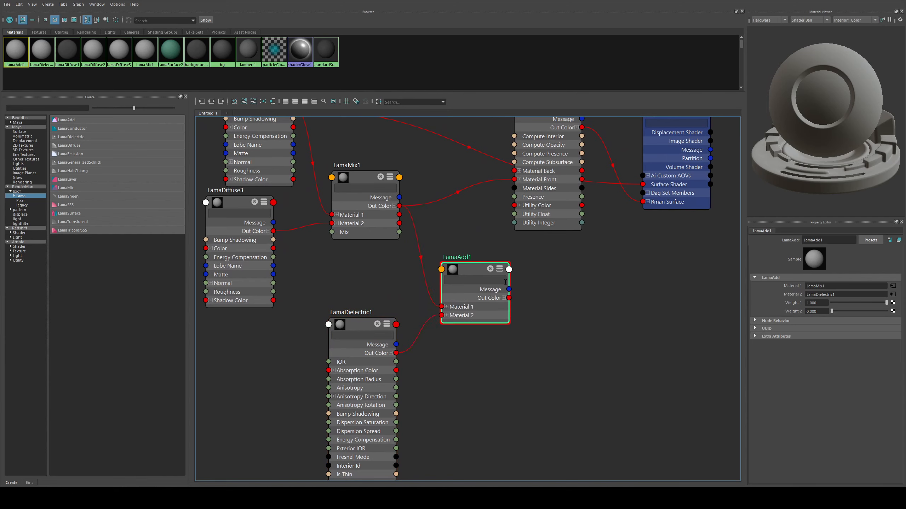
drag(508, 297, 515, 179)
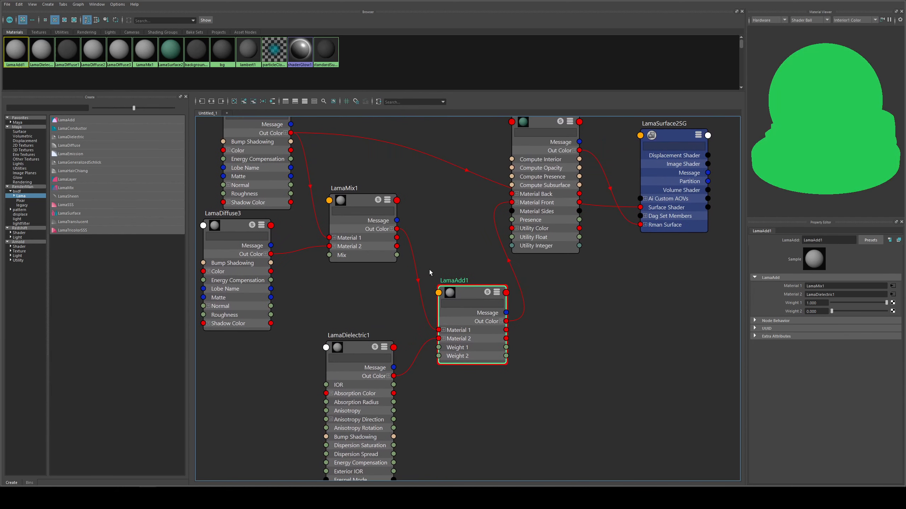
mouse_move(489, 201)
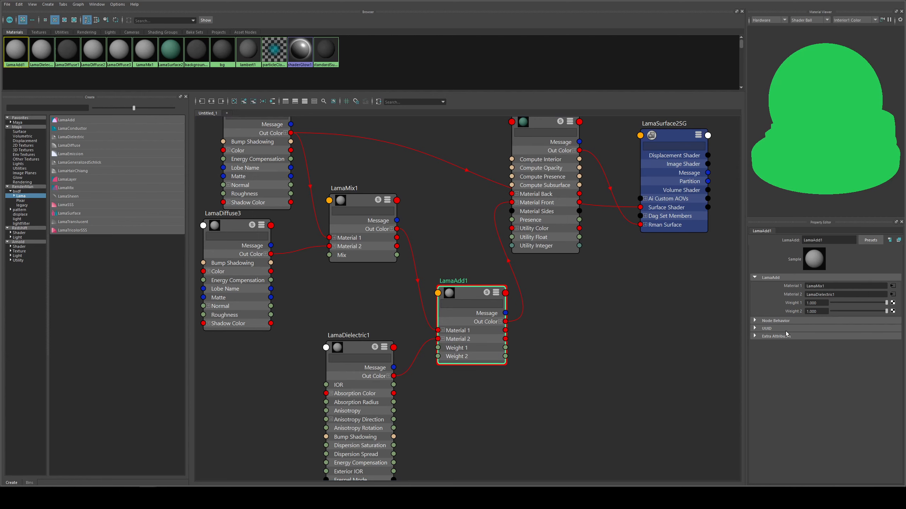
click(358, 335)
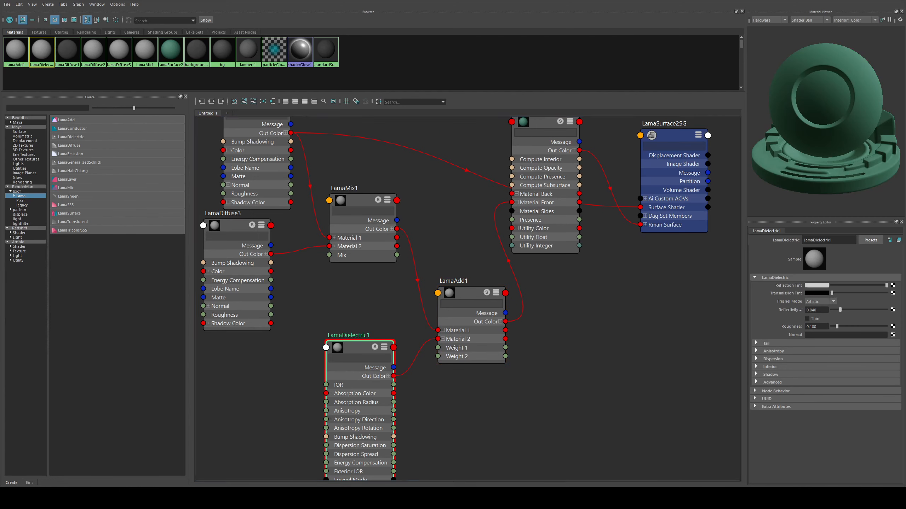
click(820, 301)
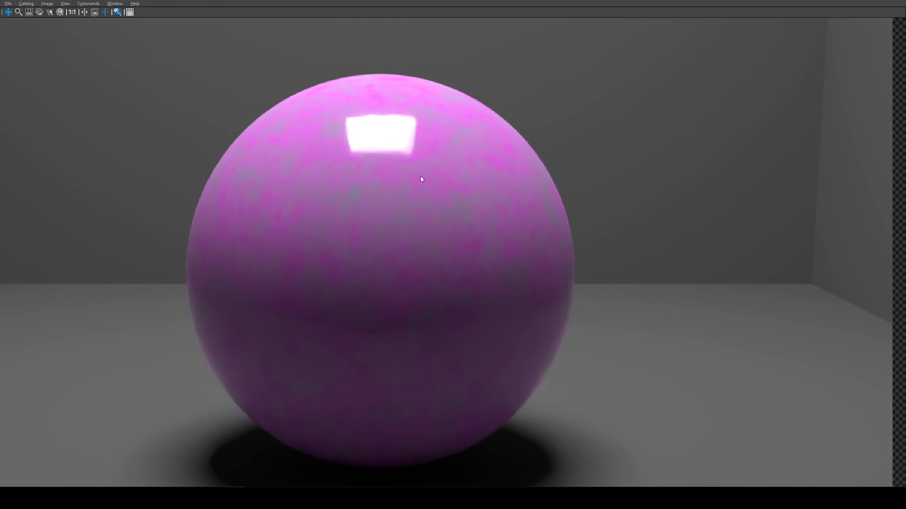
mouse_move(595, 115)
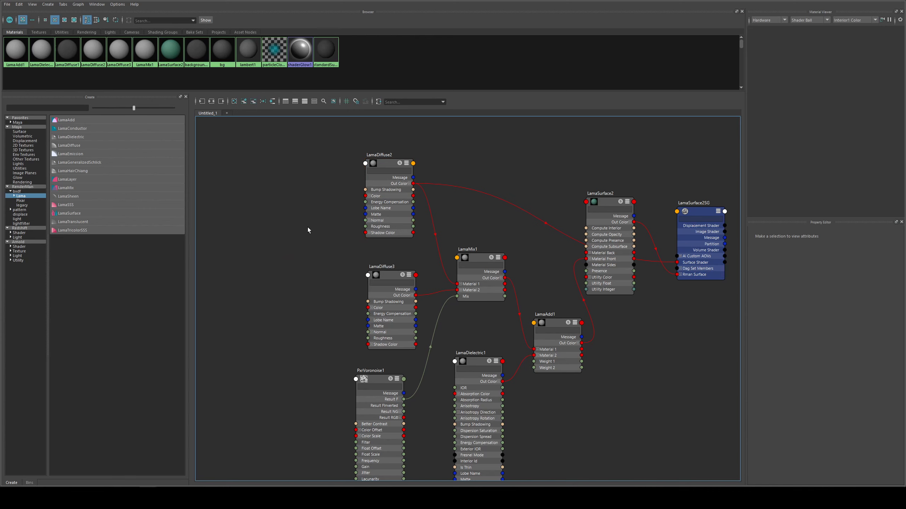
Delete LamaDielectric1 and connect a new LamaConductor1 to LamaAdd1's Material 2
click(363, 203)
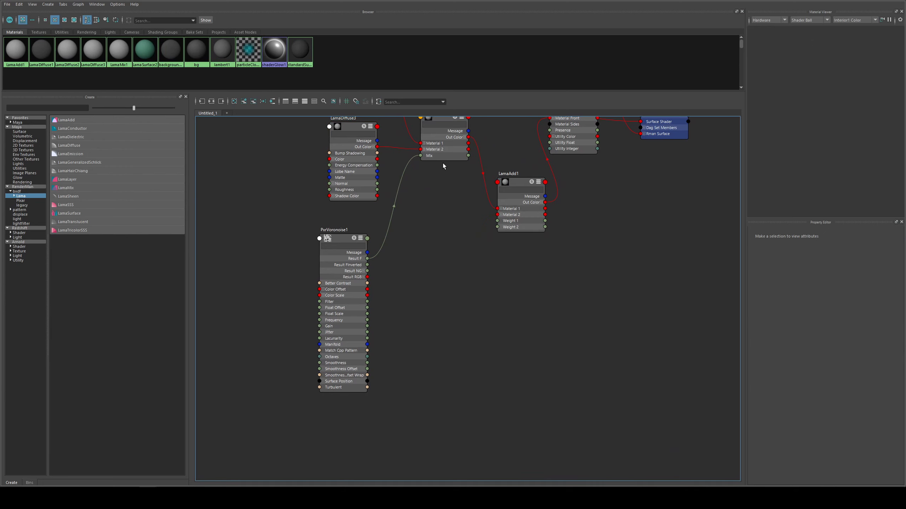
mouse_move(164, 160)
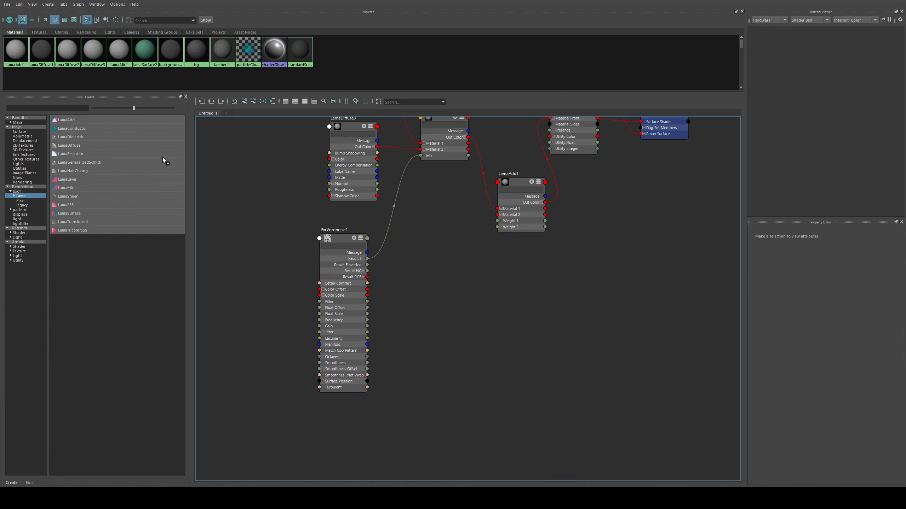
click(71, 128)
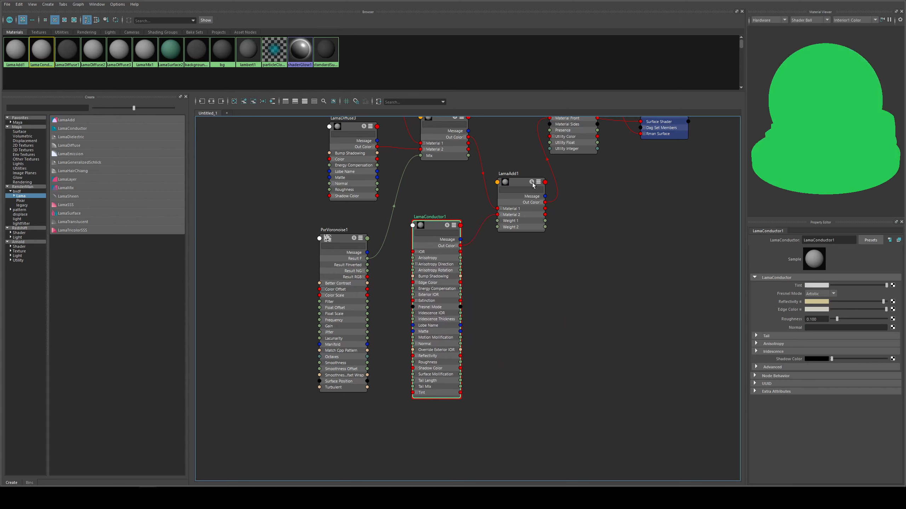
click(519, 182)
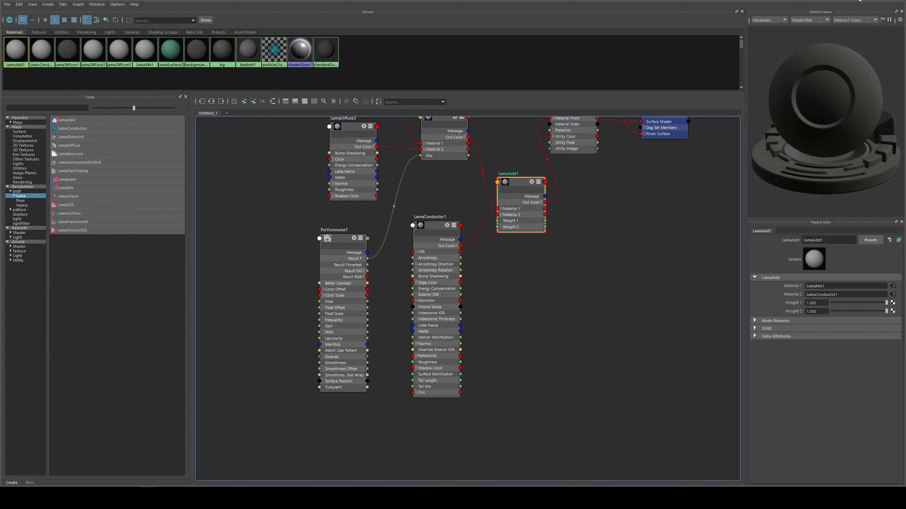